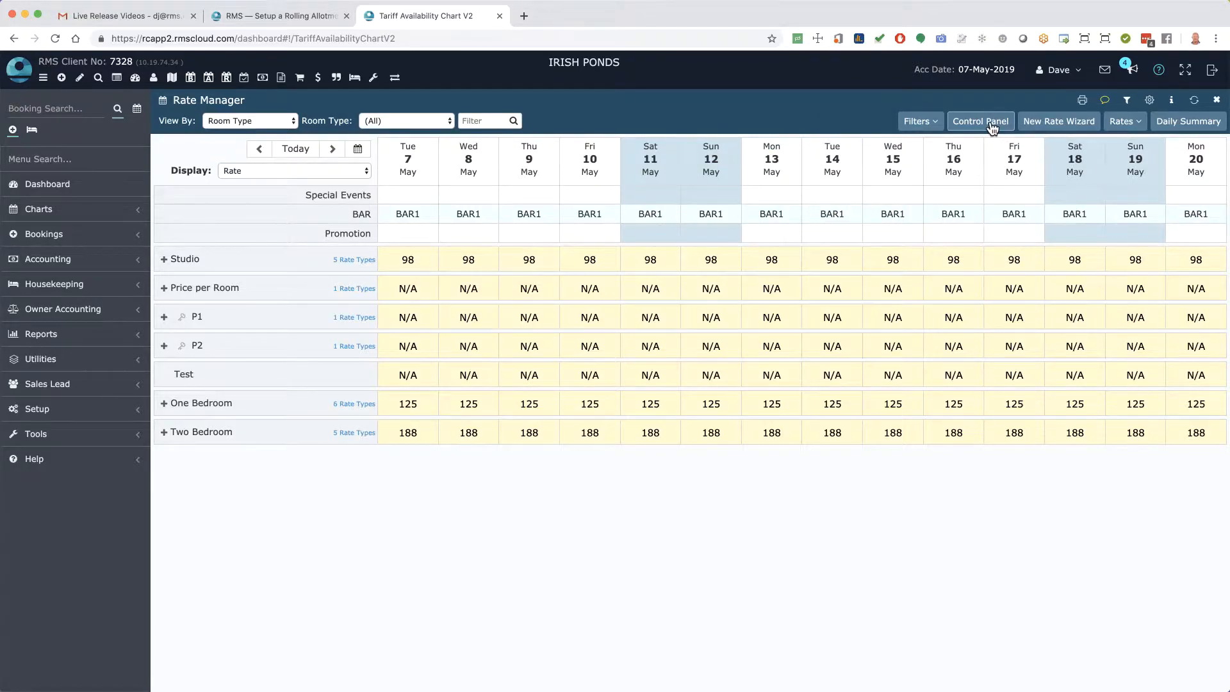
- Open the Rate Manager Control Panel to add restrictions over the rate chart
click(979, 121)
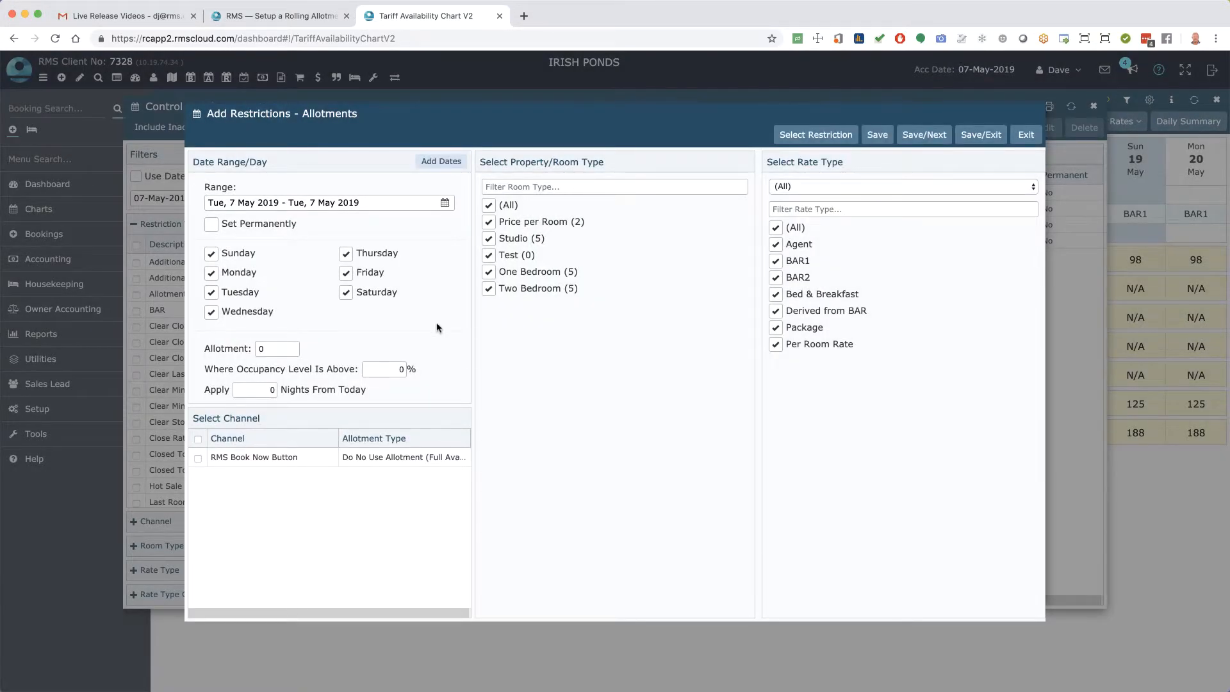
mouse_move(307, 371)
text(365)
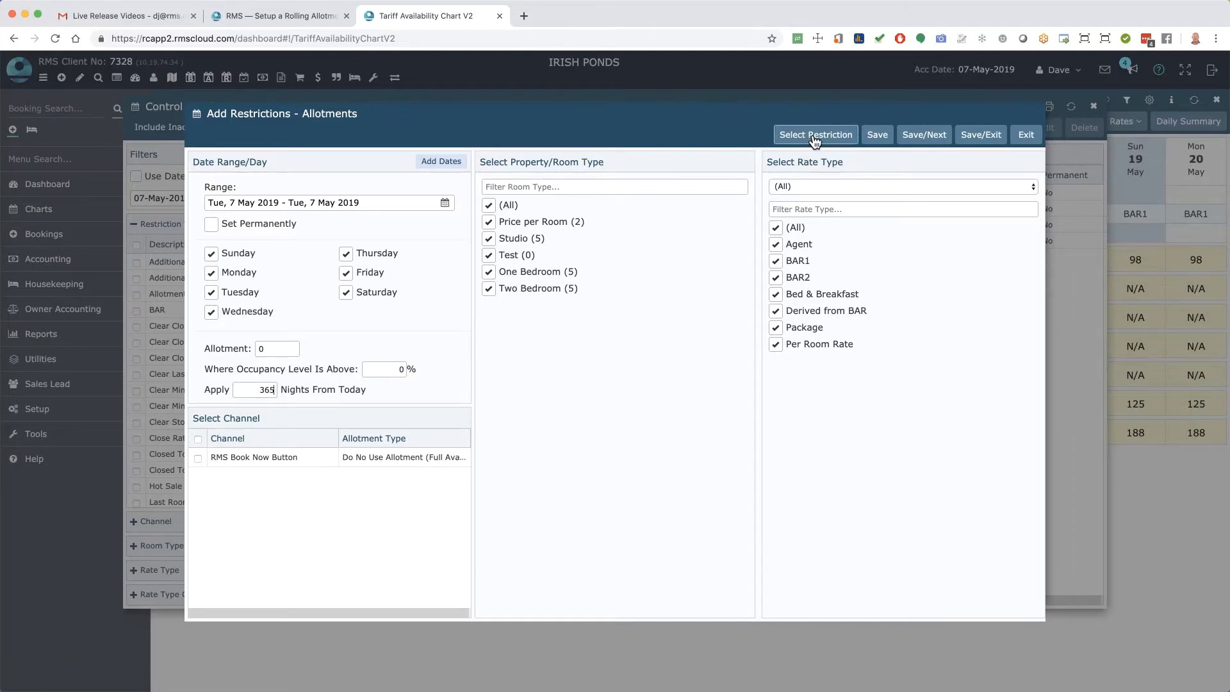
- Browse the restriction type list down to Close Rate and the Clear restrictions
click(815, 134)
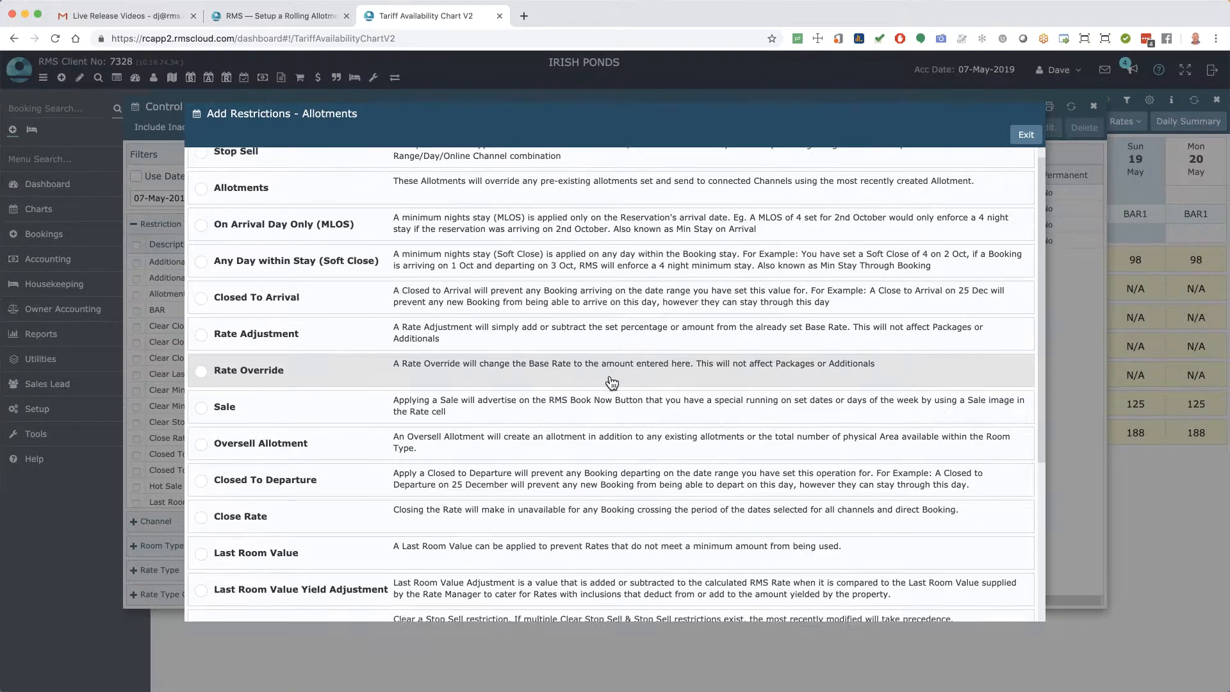
scroll(down, 3)
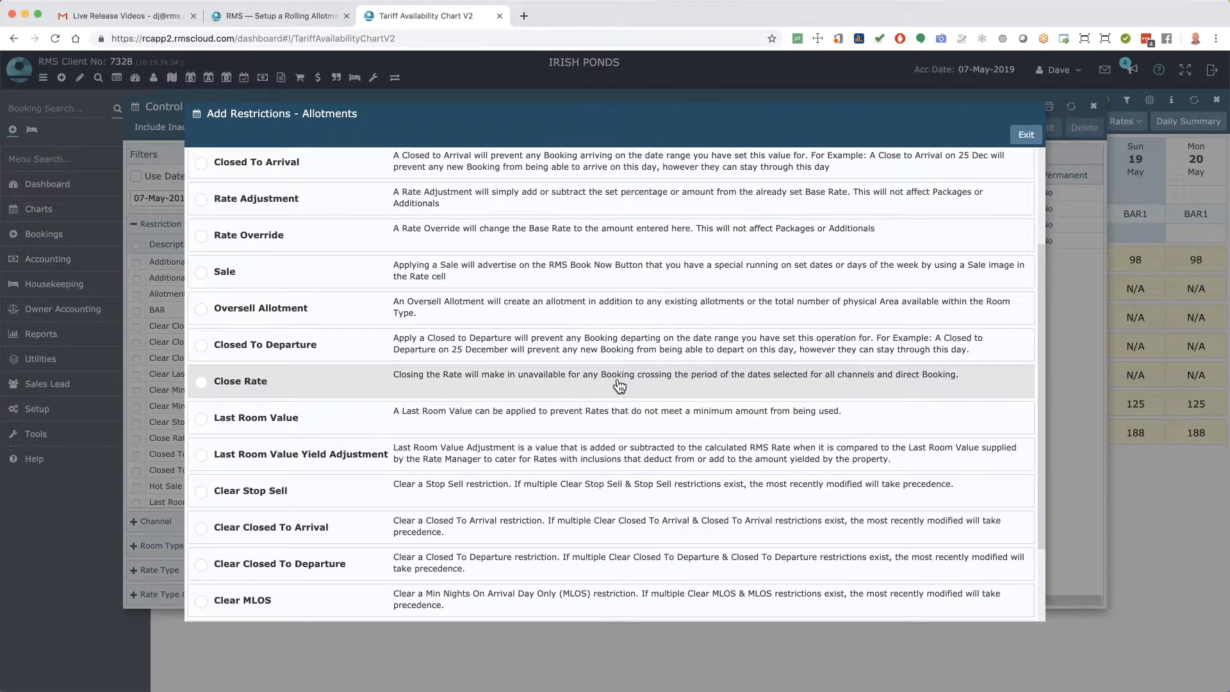
mouse_move(520, 417)
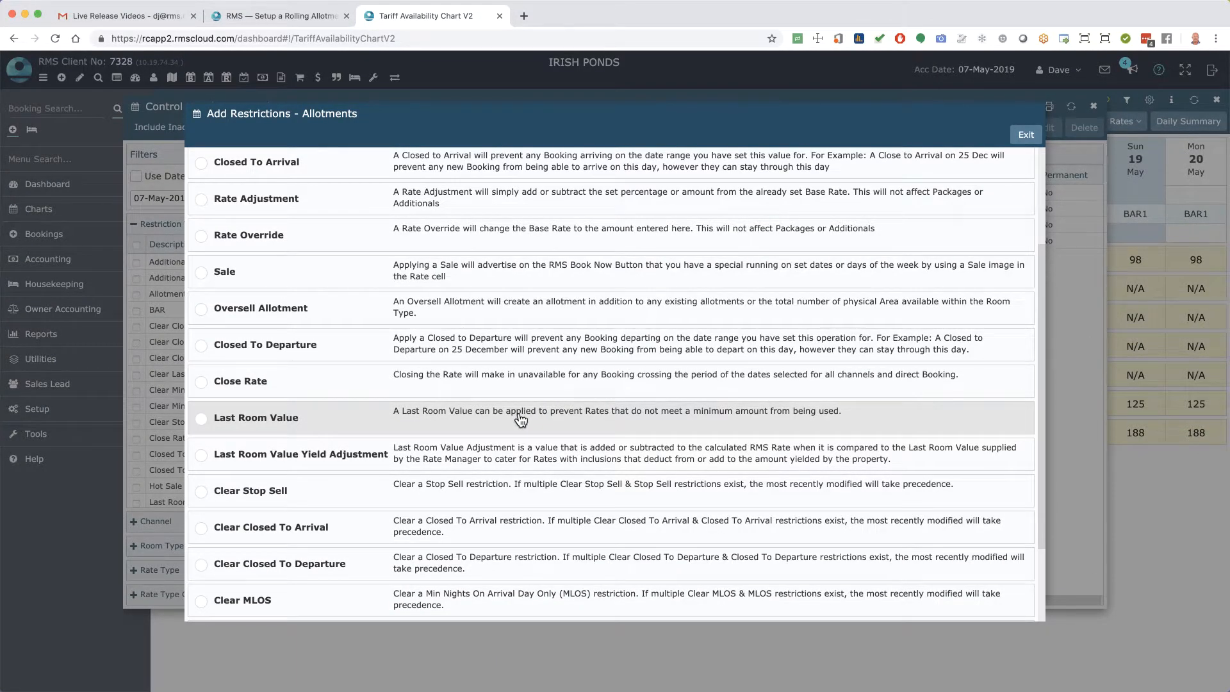
mouse_move(216, 459)
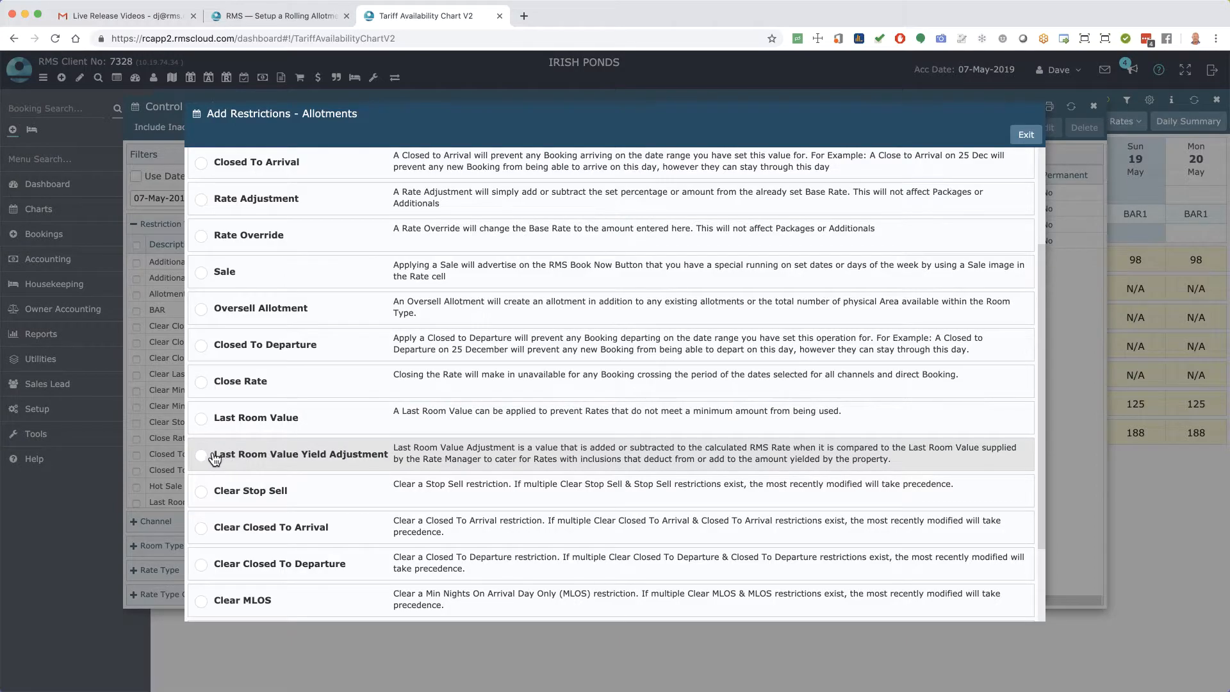
- Give the Last Room Value Yield Adjustment restriction a +$10 adjustment
click(202, 453)
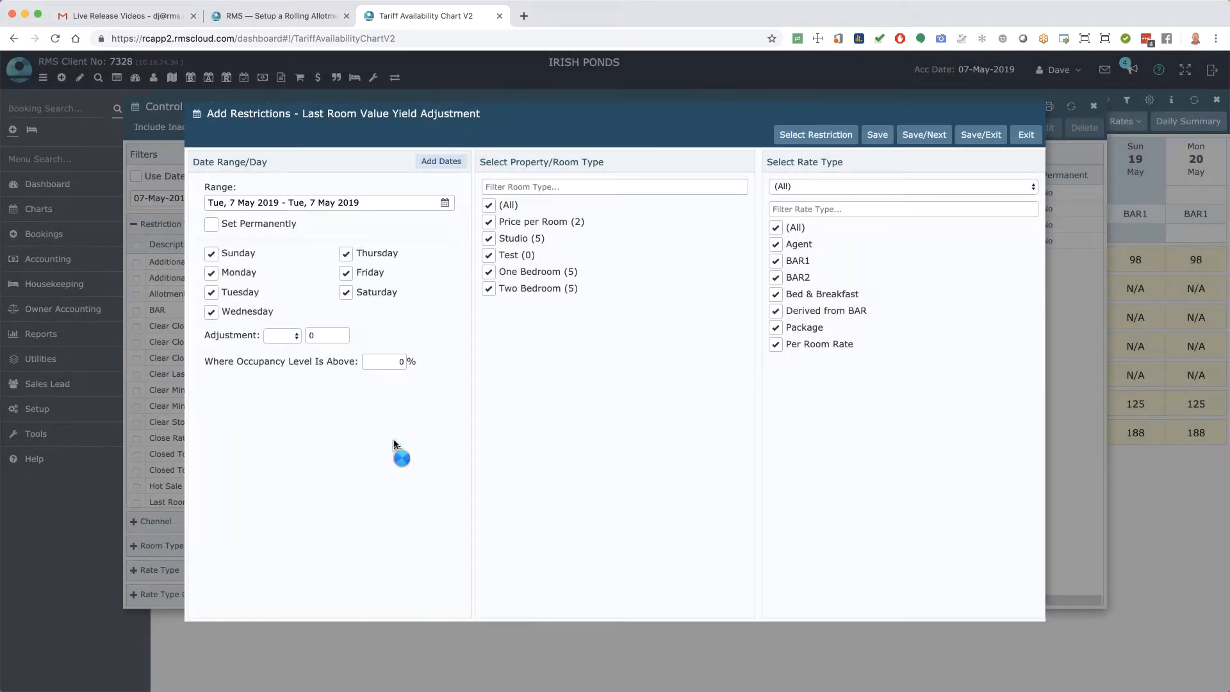
click(279, 335)
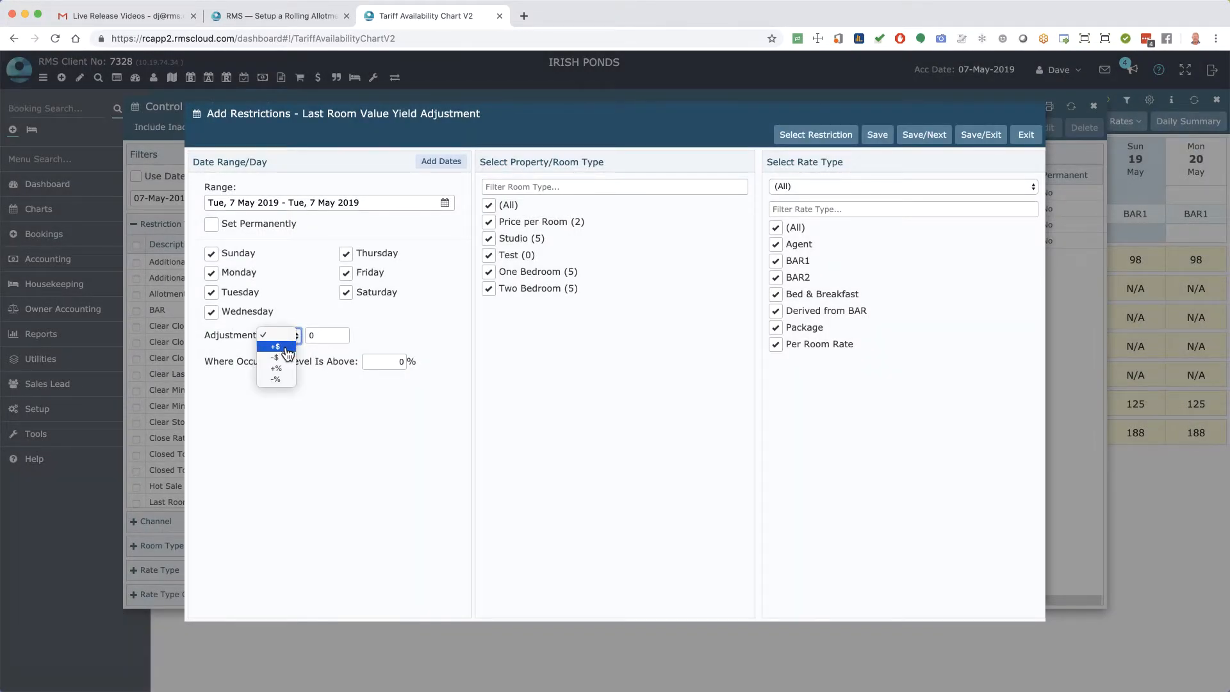
click(275, 346)
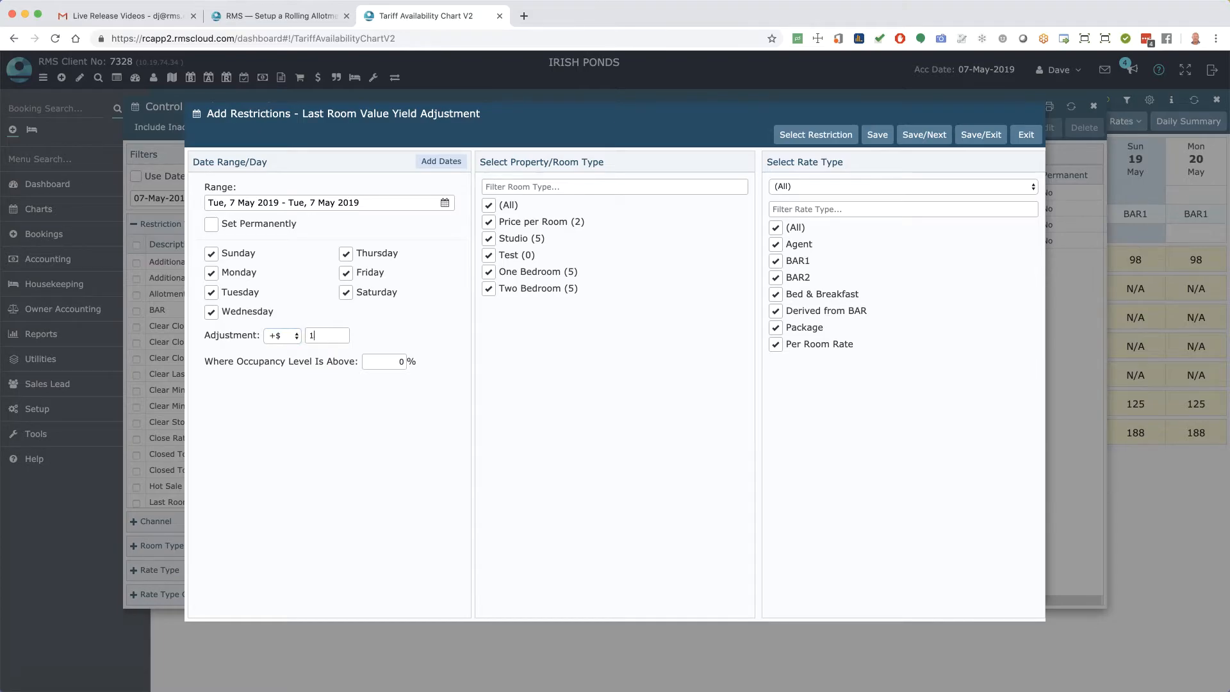
text(0)
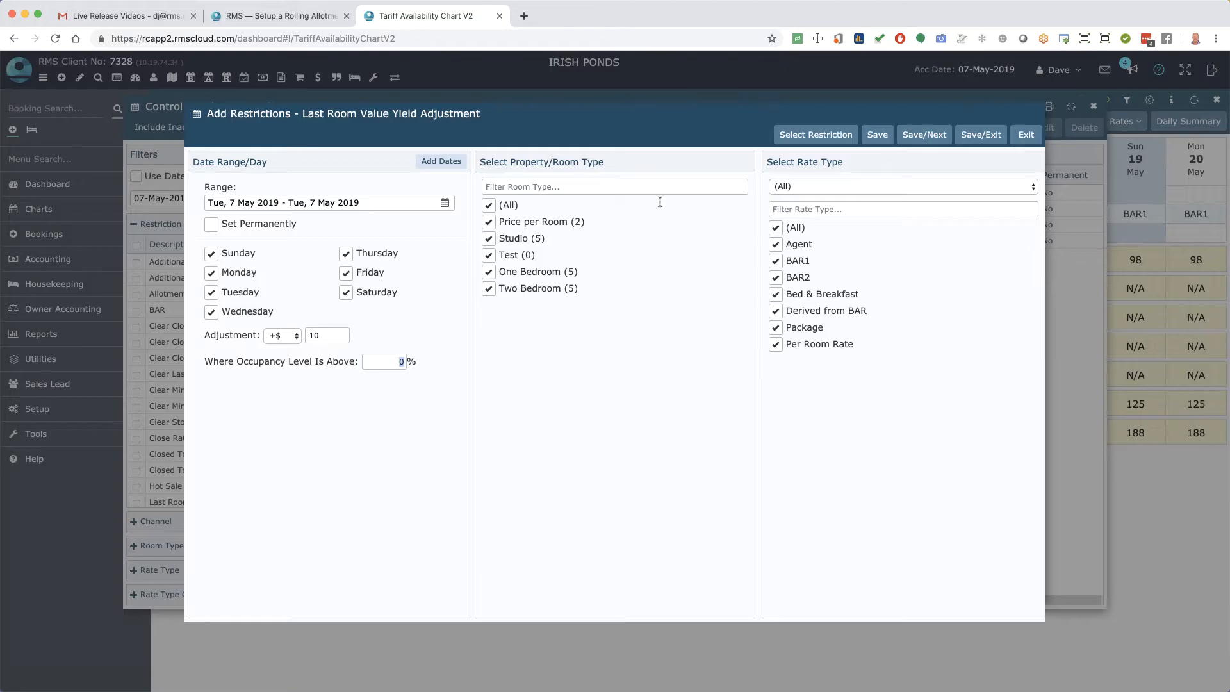
- Switch the restriction type to Max Property Oversell
click(815, 134)
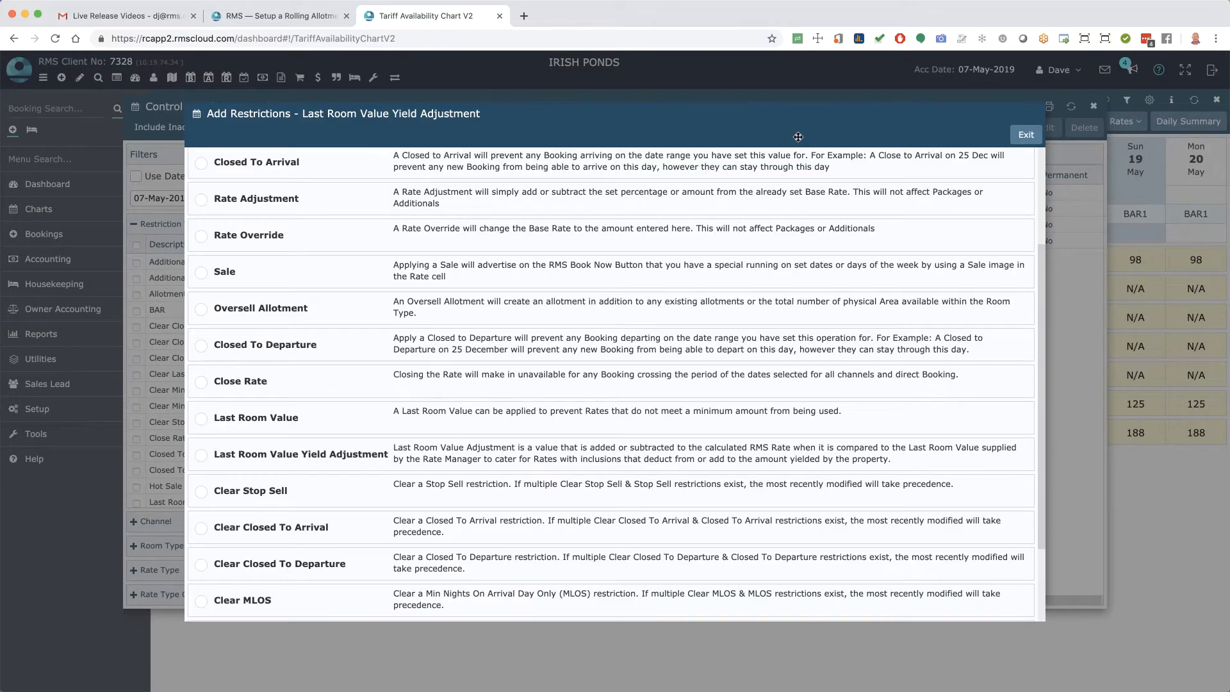
scroll(down, 3)
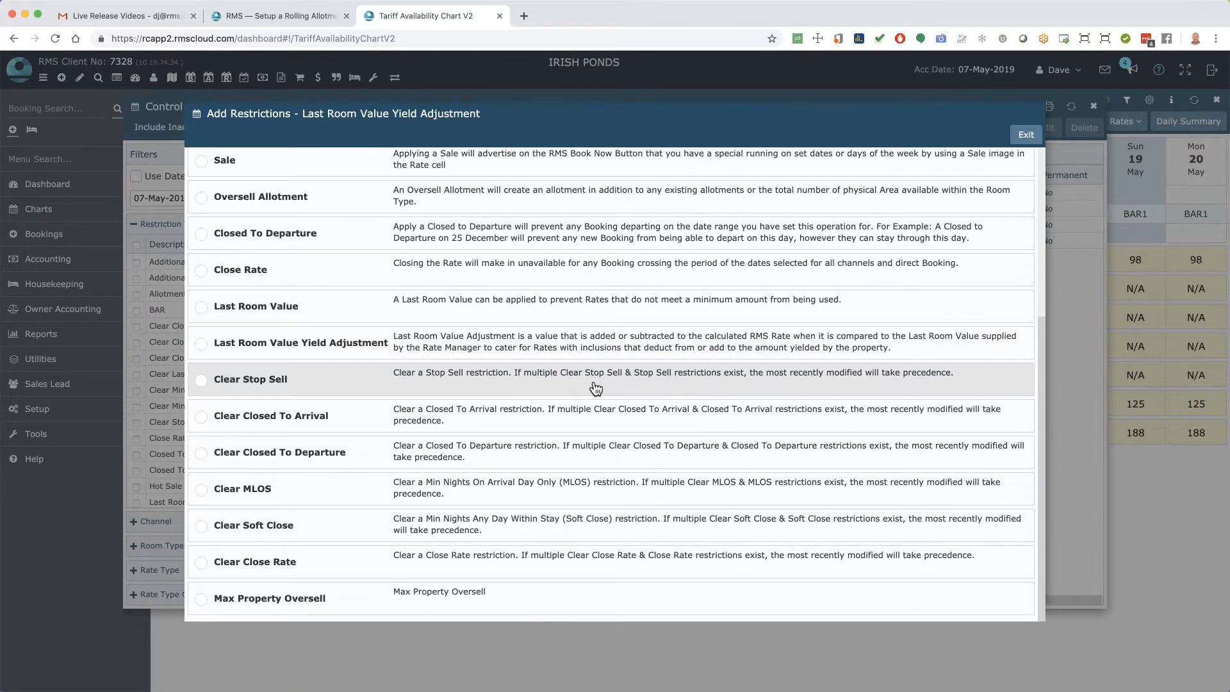
click(270, 597)
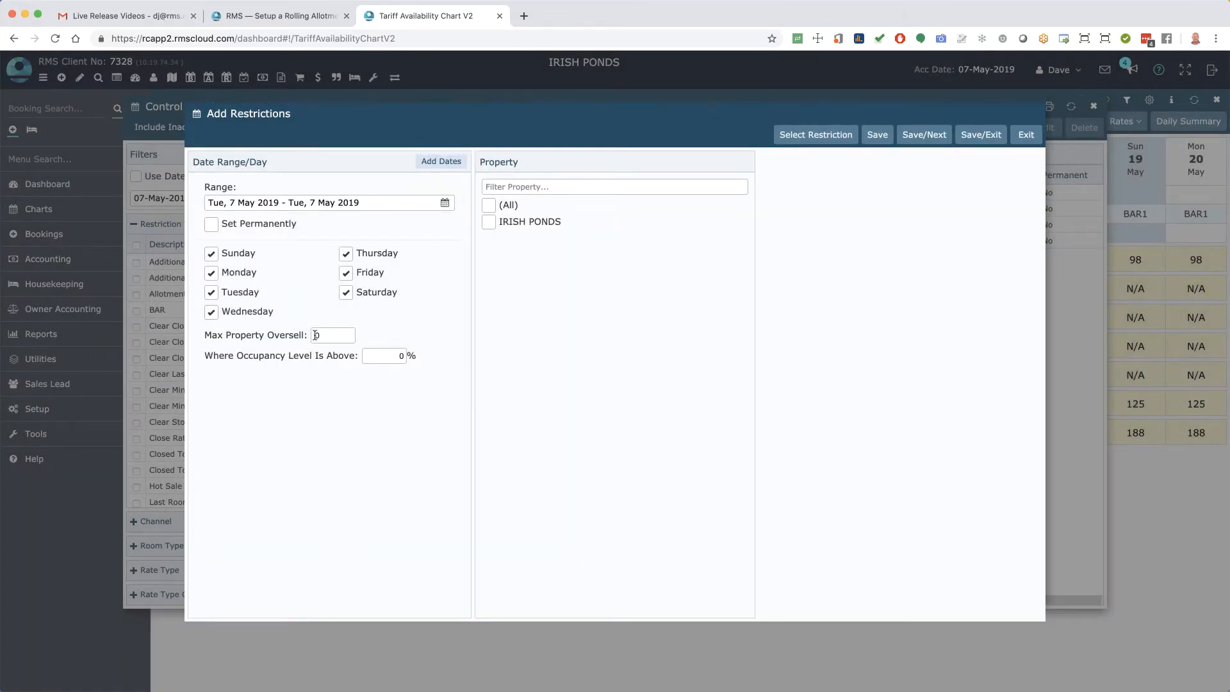
- Enter 10 as the Max Property Oversell limit
text(1)
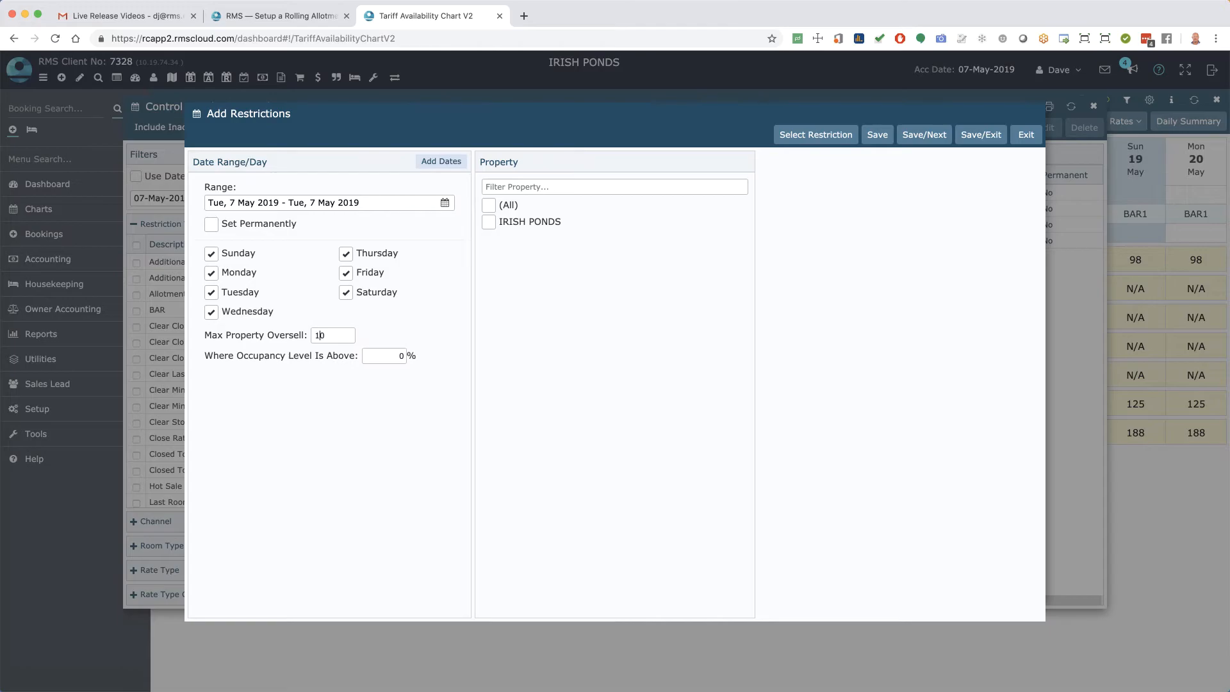